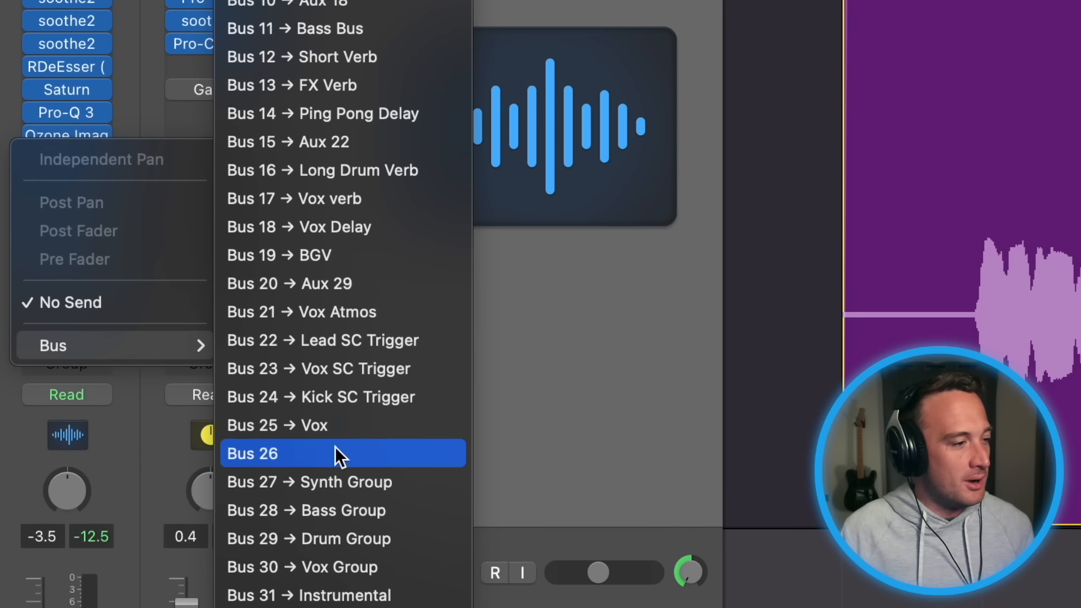
- Add a Bus 26 send on the Vox channel strip, creating Aux 32
left_click(252, 453)
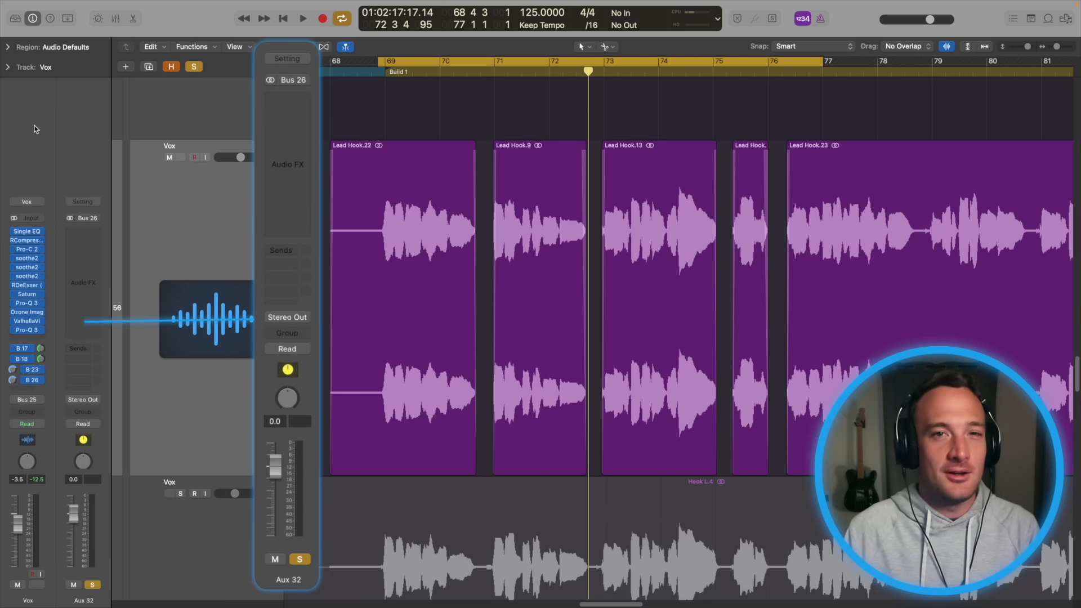
- Open the plug-in menu from an empty Audio FX slot on the Instrumental (Bus 31) aux
left_click(302, 19)
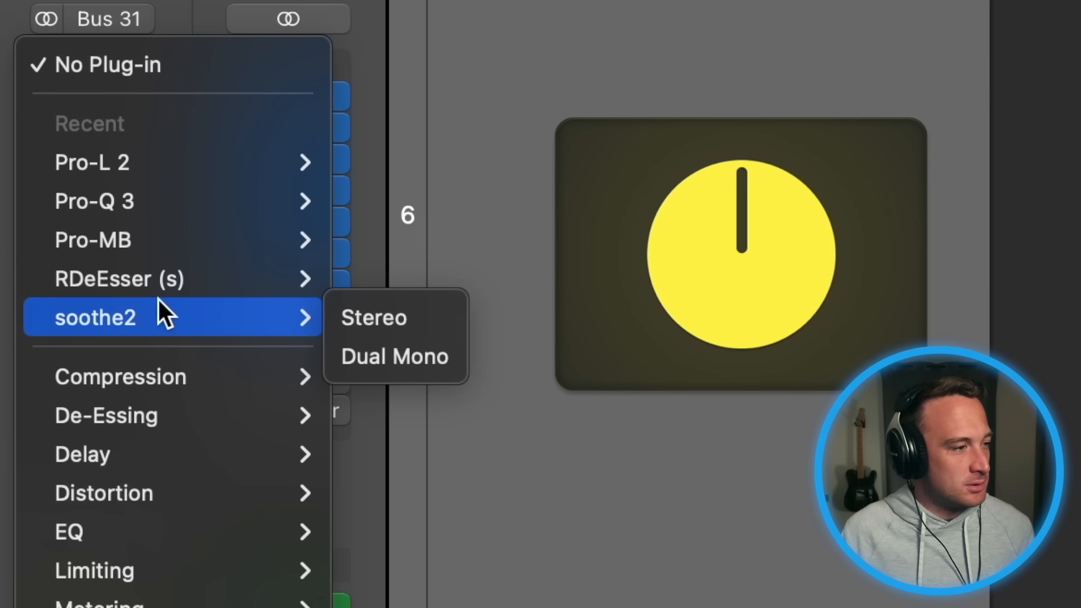
- Insert soothe2 in Stereo from the Recent plug-ins on the Instrumental bus
left_click(374, 318)
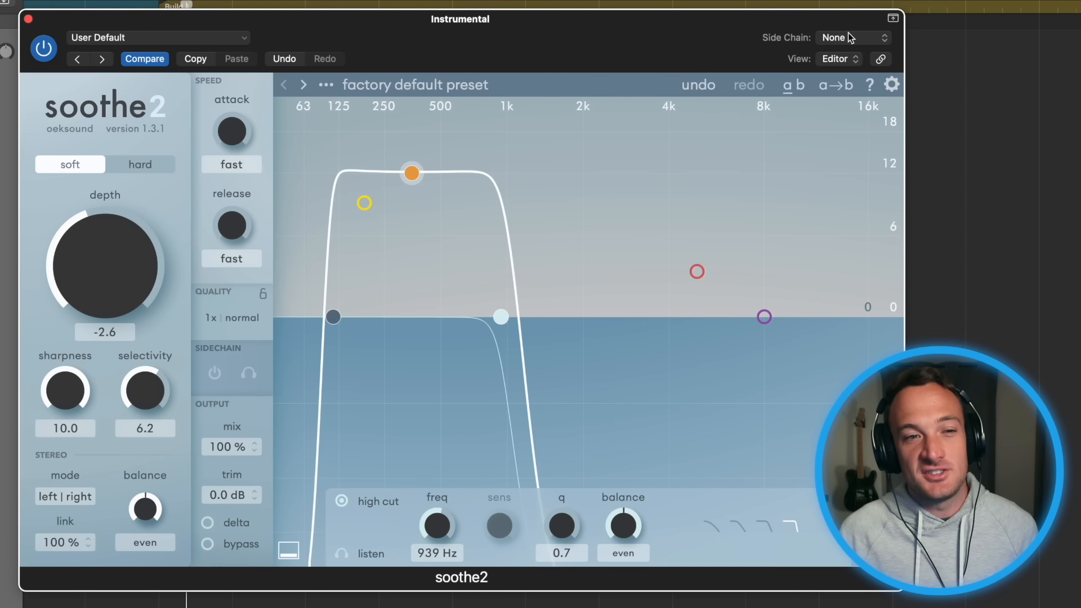
- Show soothe2's Side Chain source list, including vocal-fed Bus 26
left_click(853, 37)
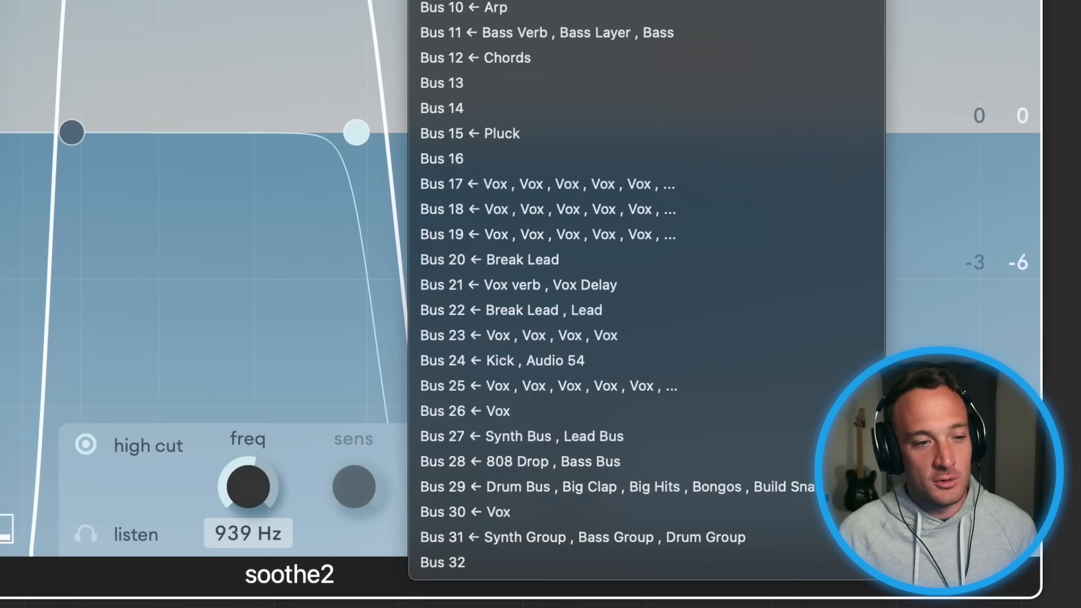